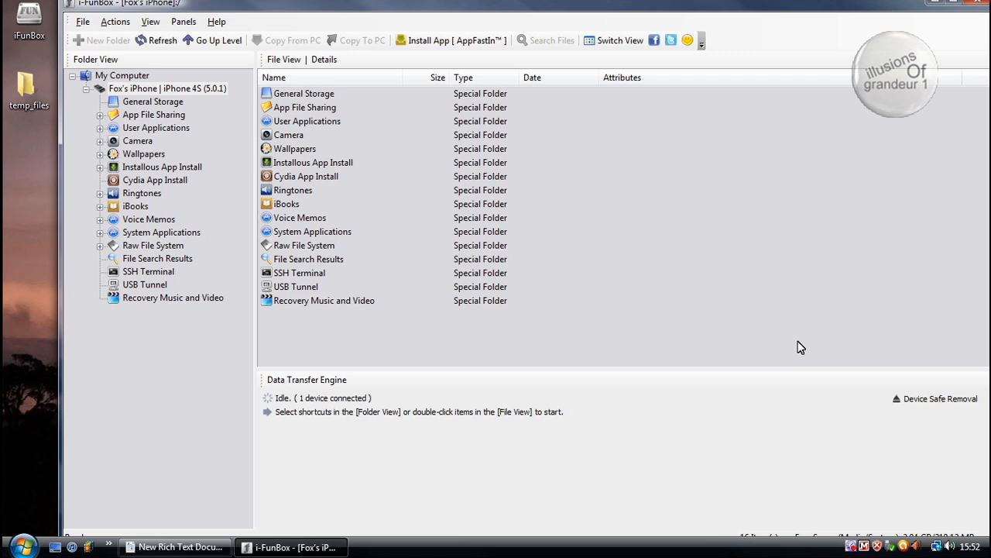
pyautogui.moveTo(720, 311)
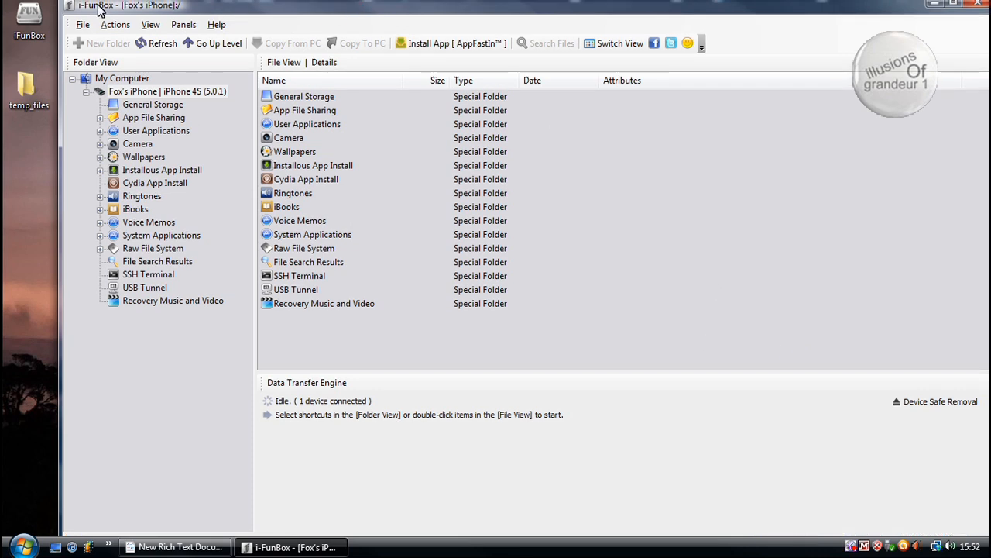
pyautogui.moveTo(499, 168)
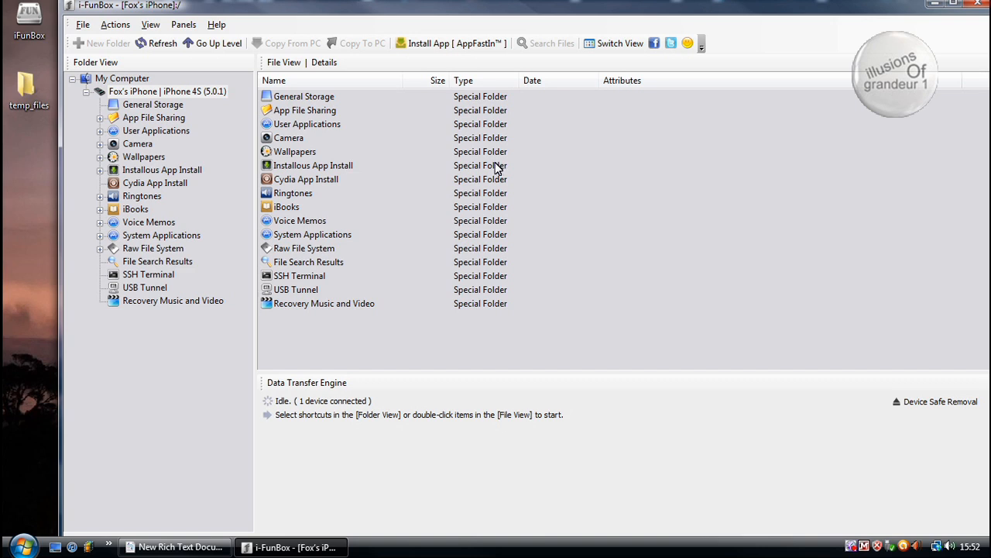
pyautogui.moveTo(309, 246)
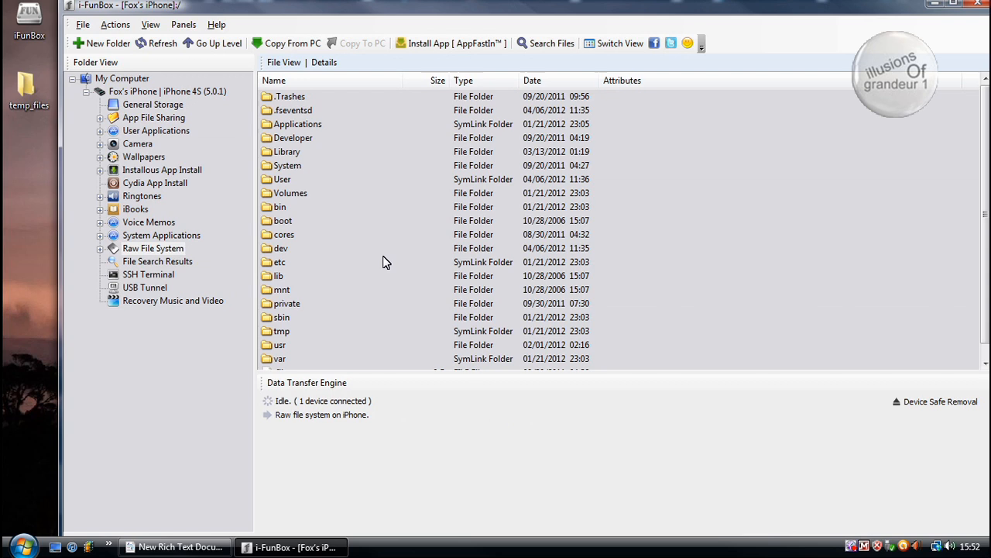
# Step: Drill into the private, var and mobile folders of the iPhone's raw file system
pyautogui.doubleClick(287, 303)
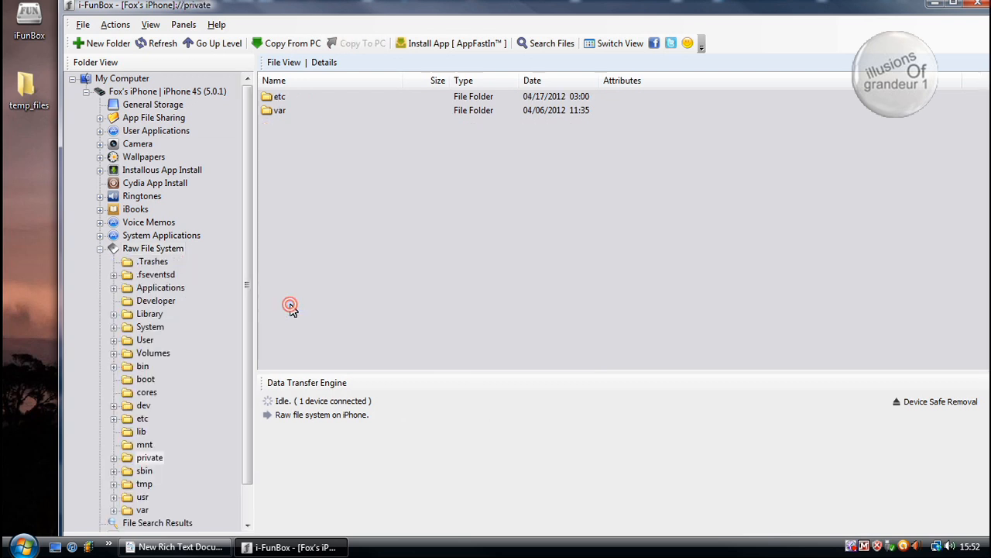
pyautogui.doubleClick(279, 110)
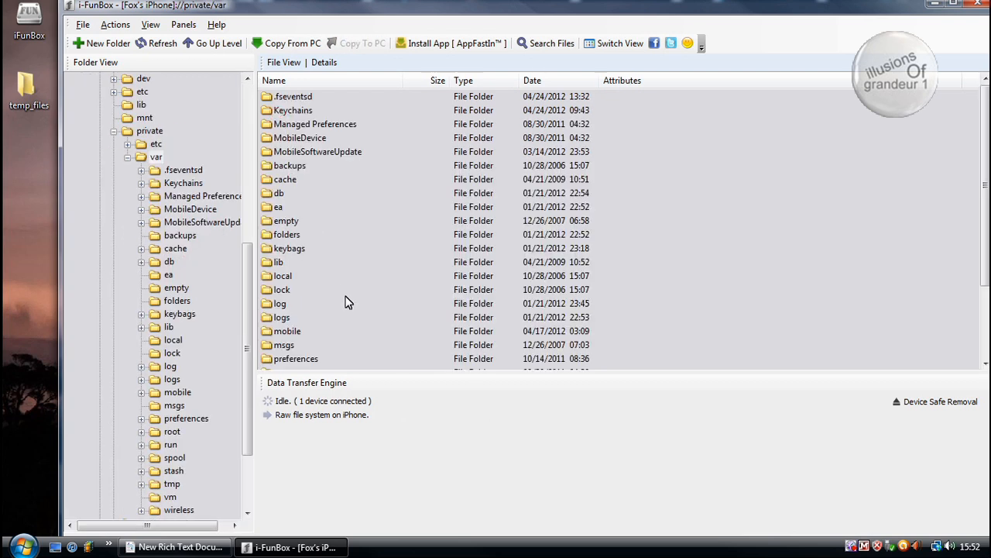
pyautogui.doubleClick(287, 331)
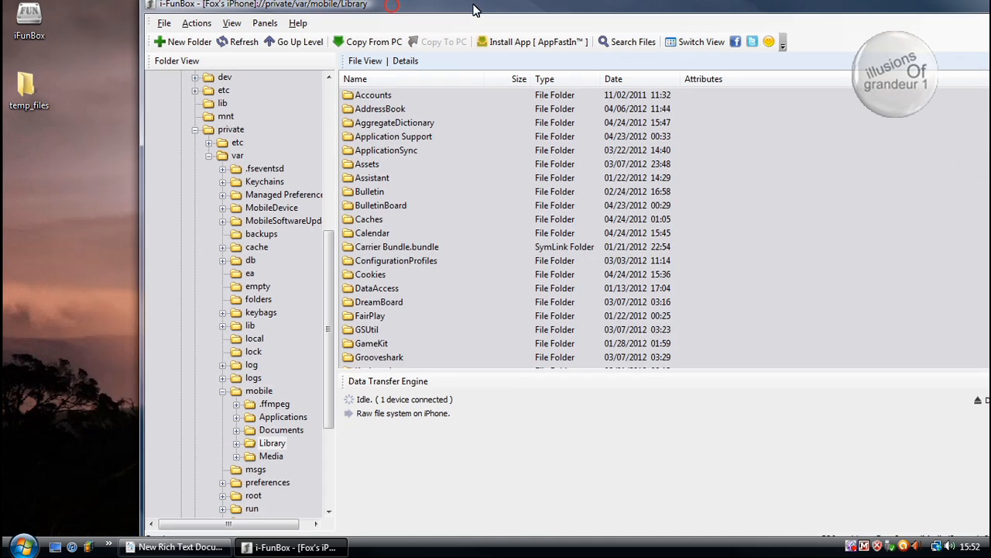
# Step: Copy the AddressBook folder onto the desktop, then scroll down the Library list
pyautogui.click(379, 108)
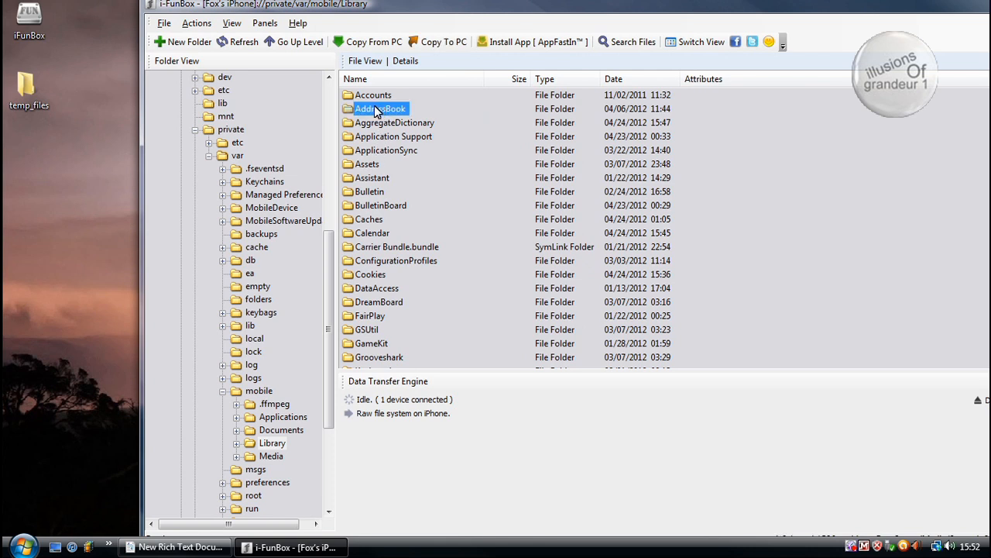
pyautogui.moveTo(380, 109); pyautogui.dragTo(66, 230)
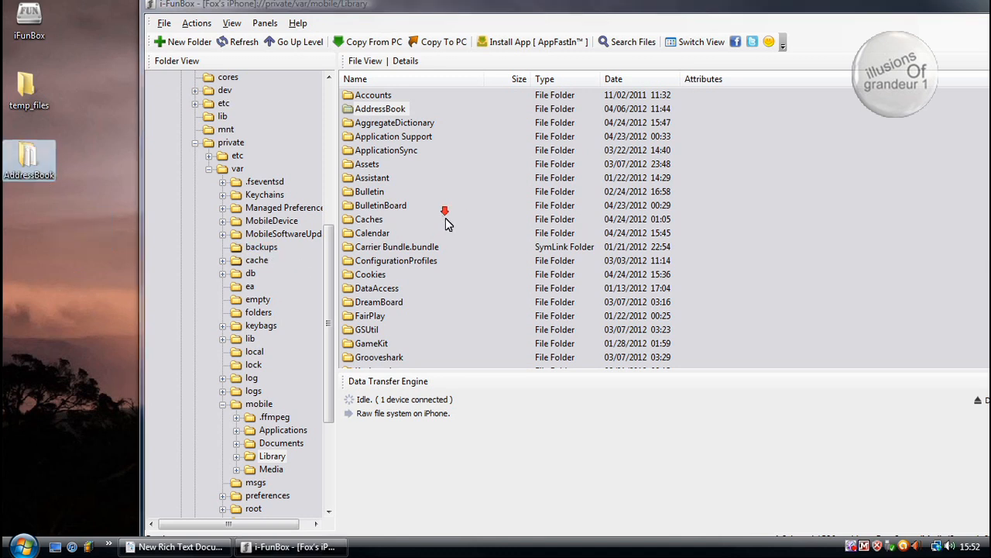
pyautogui.scroll(-3)
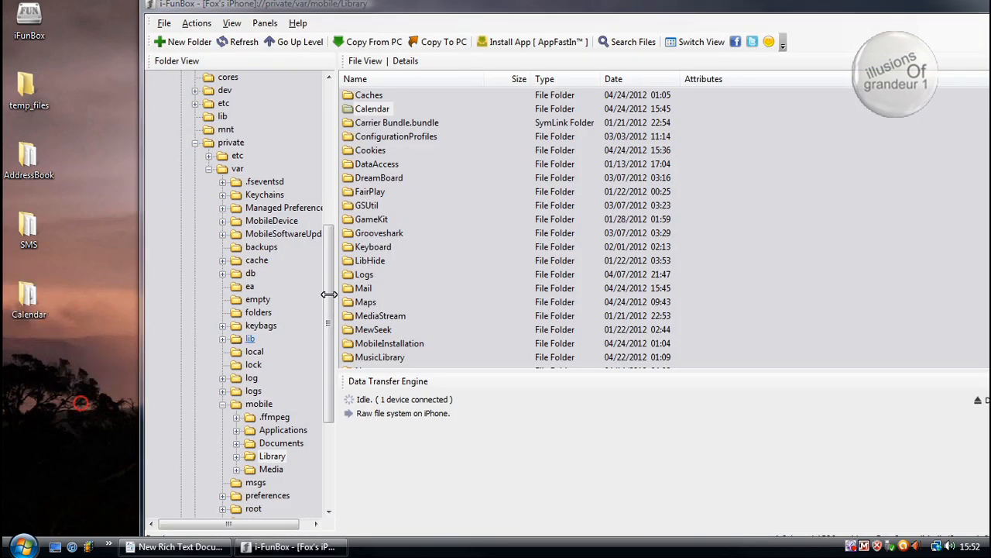
pyautogui.scroll(-3)
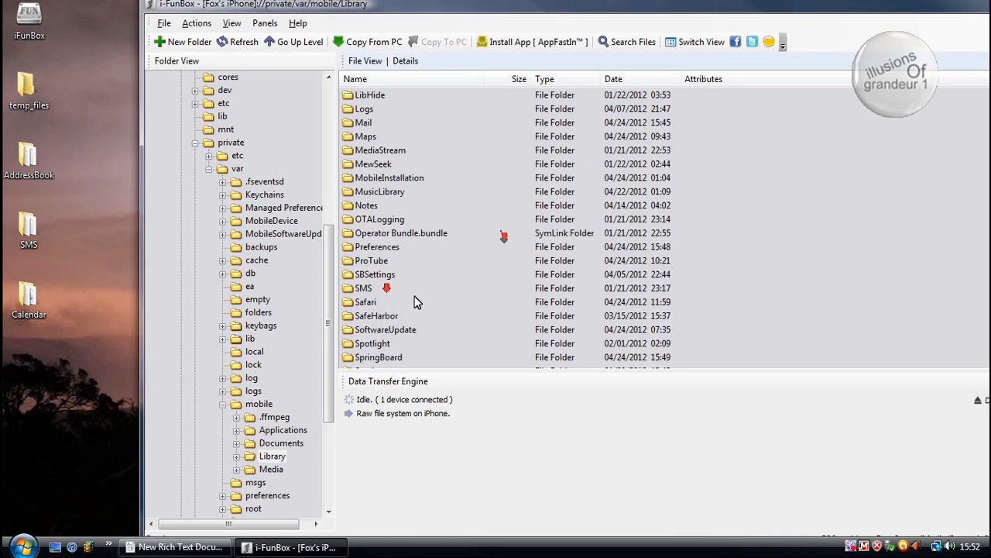
pyautogui.moveTo(366, 202)
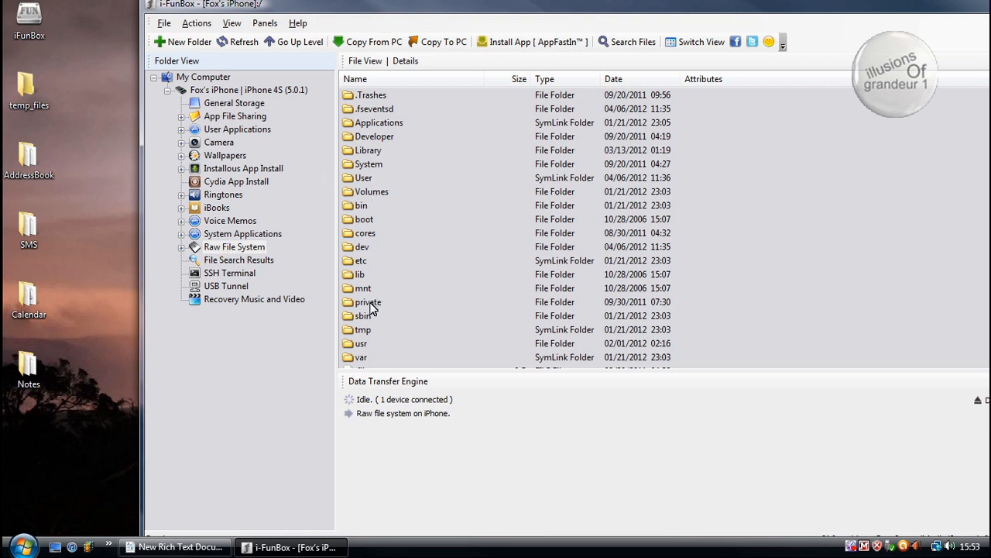
# Step: Navigate back through private, var and into Library, and open the desktop AddressBook folder
pyautogui.doubleClick(369, 302)
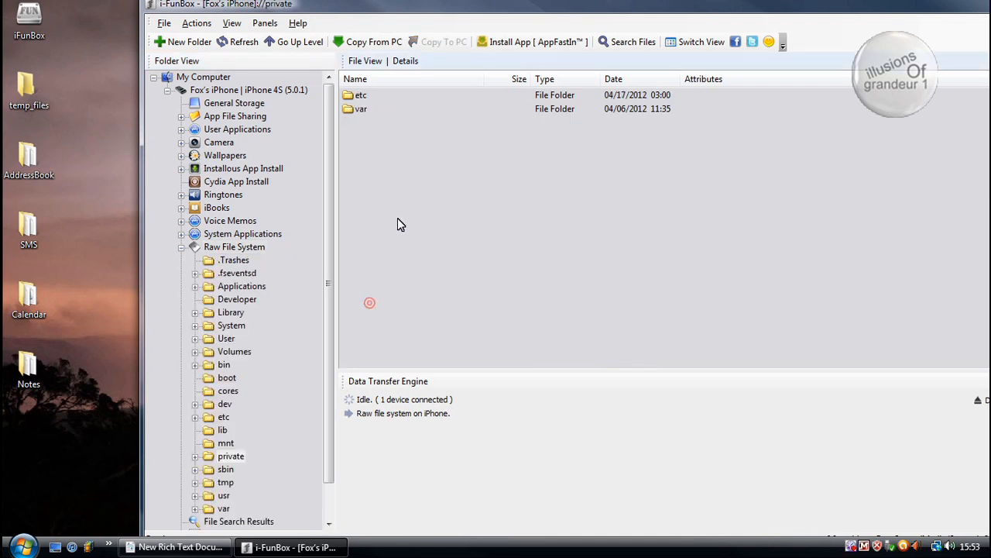
pyautogui.doubleClick(361, 109)
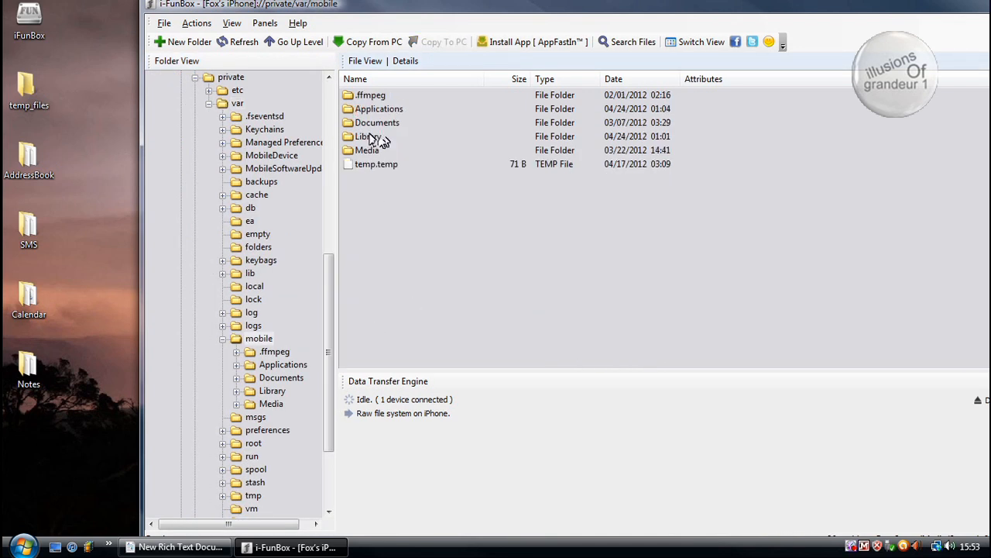
pyautogui.doubleClick(365, 135)
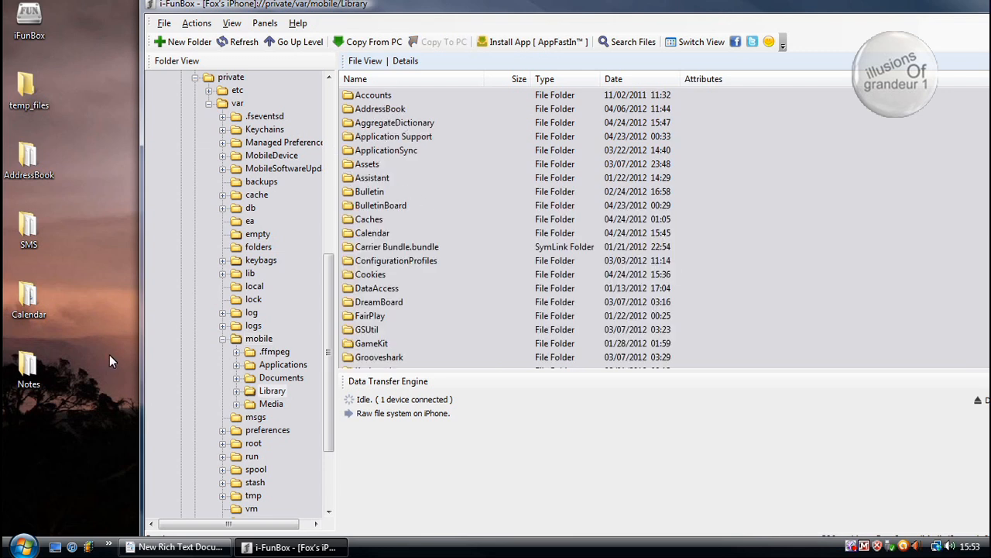
pyautogui.click(29, 162)
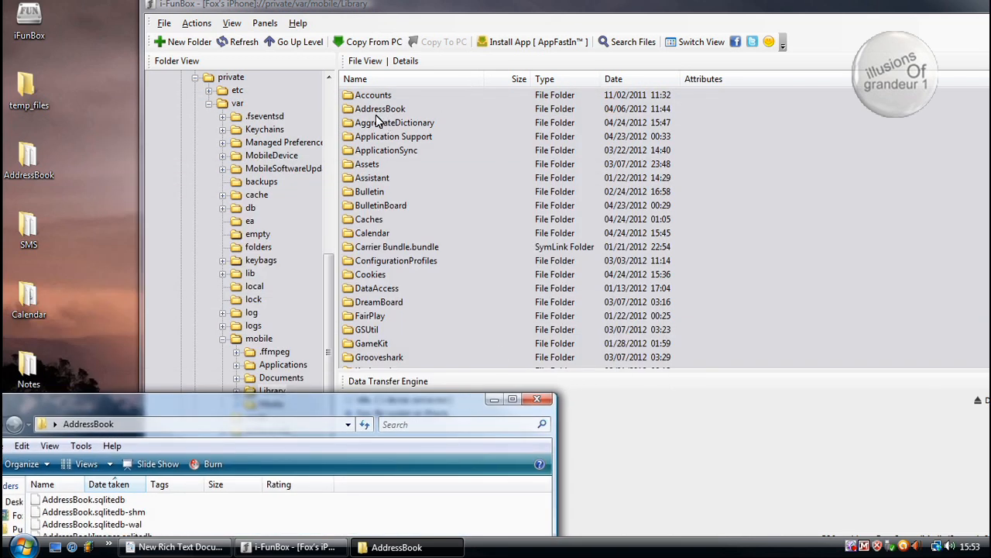
# Step: Open the iPhone's AddressBook folder in iFunBox
pyautogui.doubleClick(379, 109)
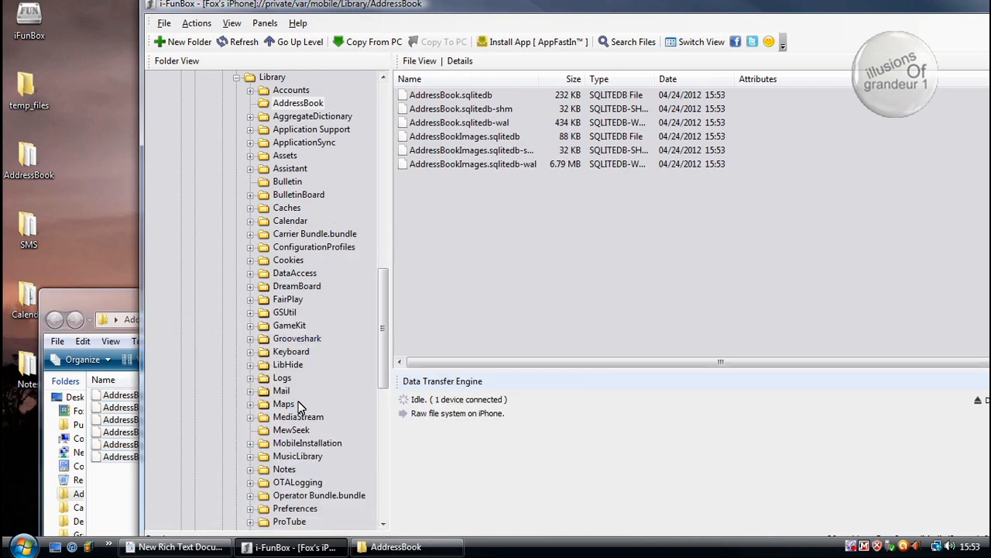
pyautogui.moveTo(369, 359)
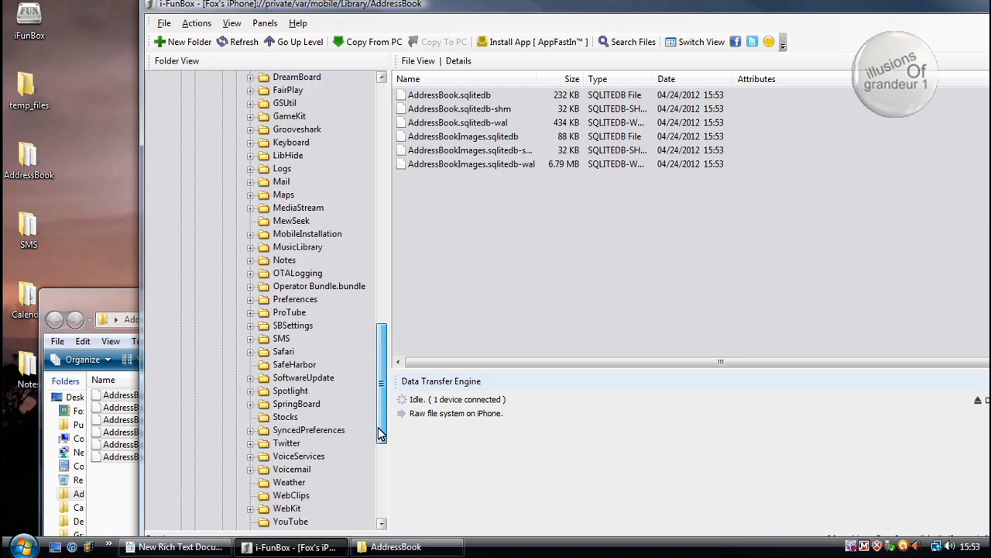
# Step: Open the iPhone's SMS folder, then its Notes folder, from the folder tree
pyautogui.click(281, 259)
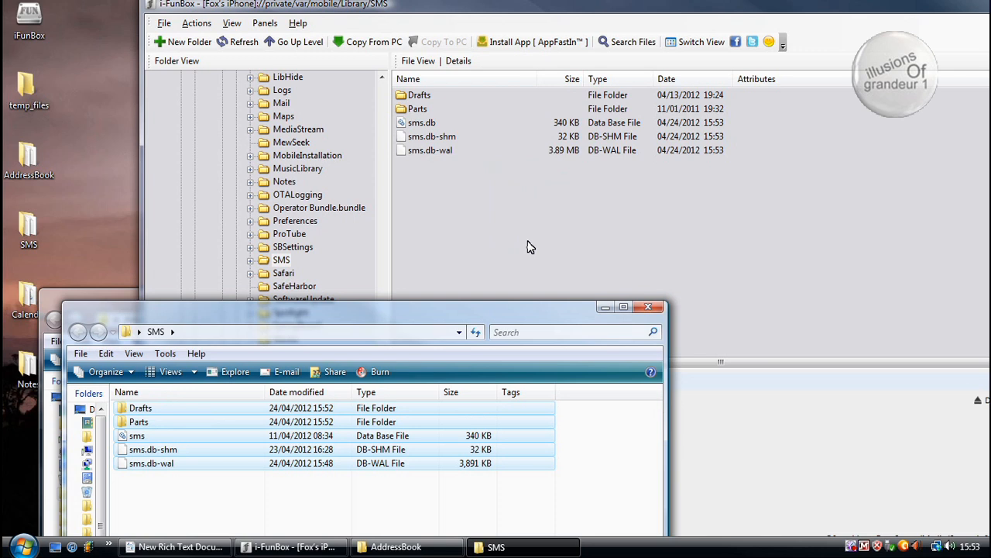
pyautogui.moveTo(728, 299)
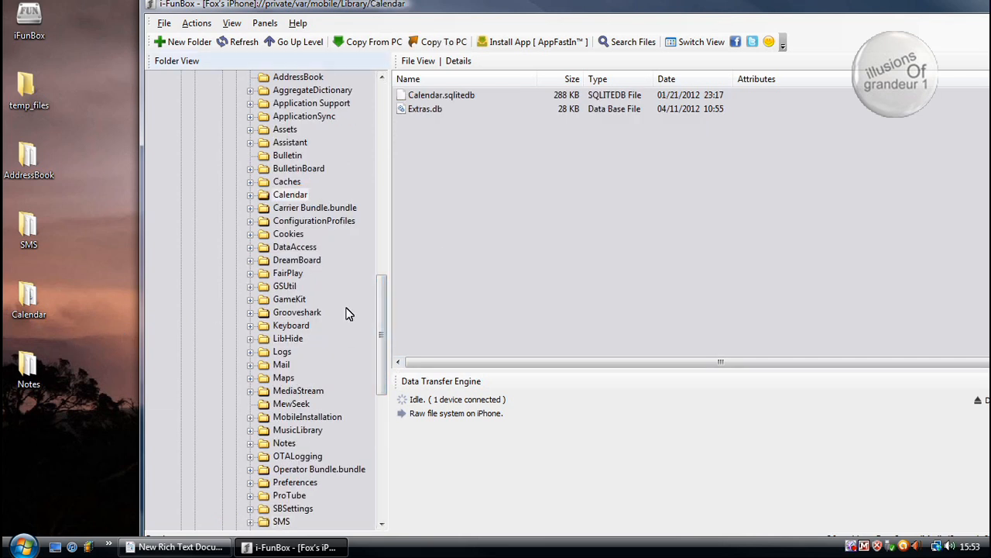
pyautogui.click(284, 246)
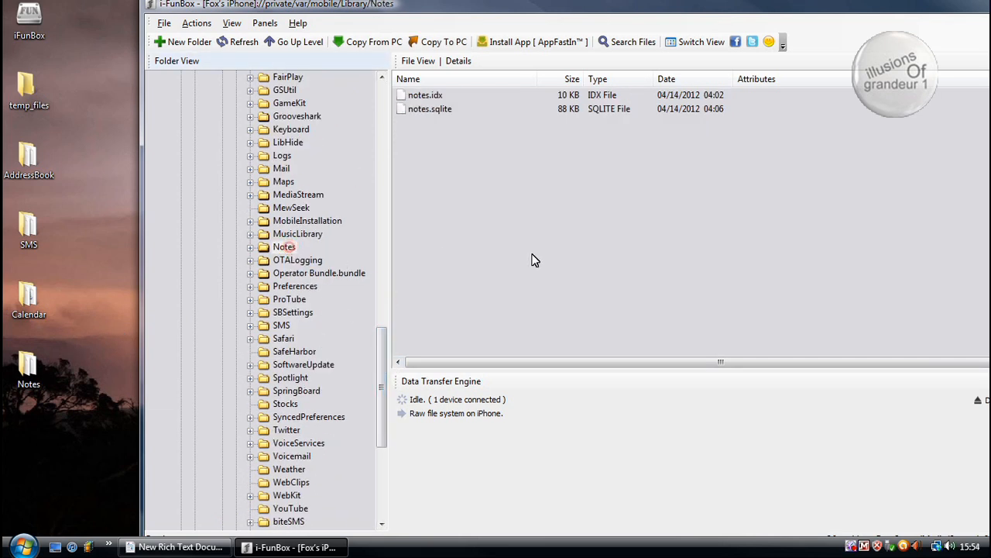